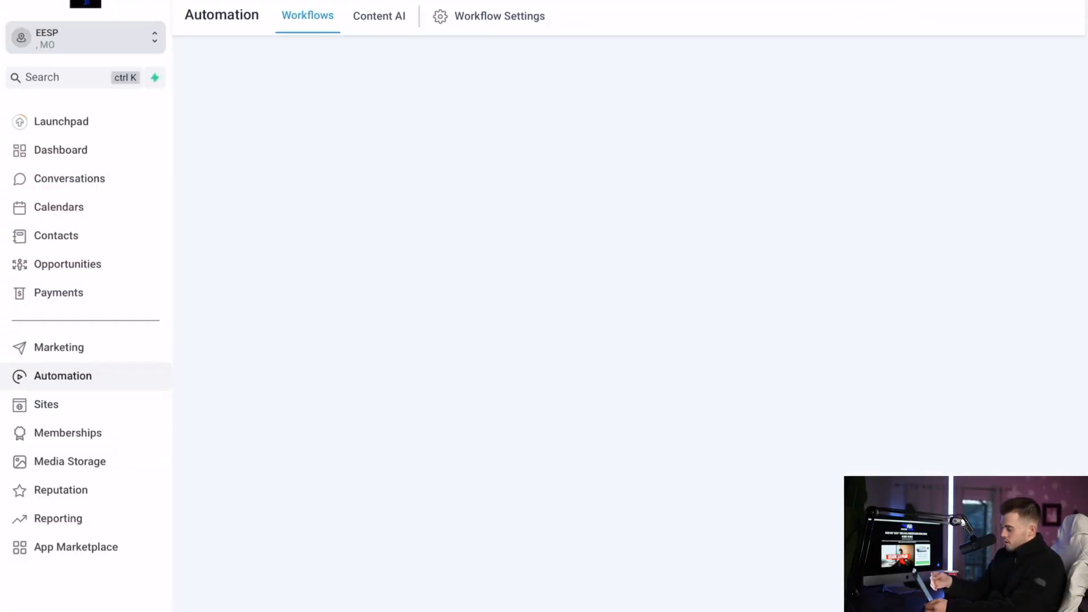
Go to Sites and switch to the Blogs dashboard listing the blog site and post stats
left_click(46, 404)
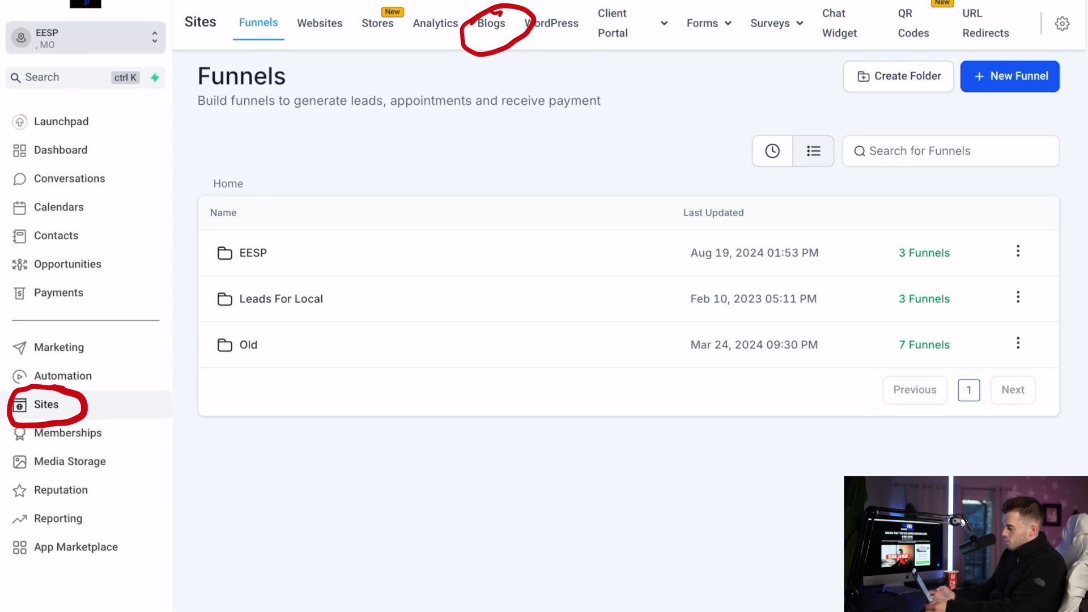
left_click(491, 22)
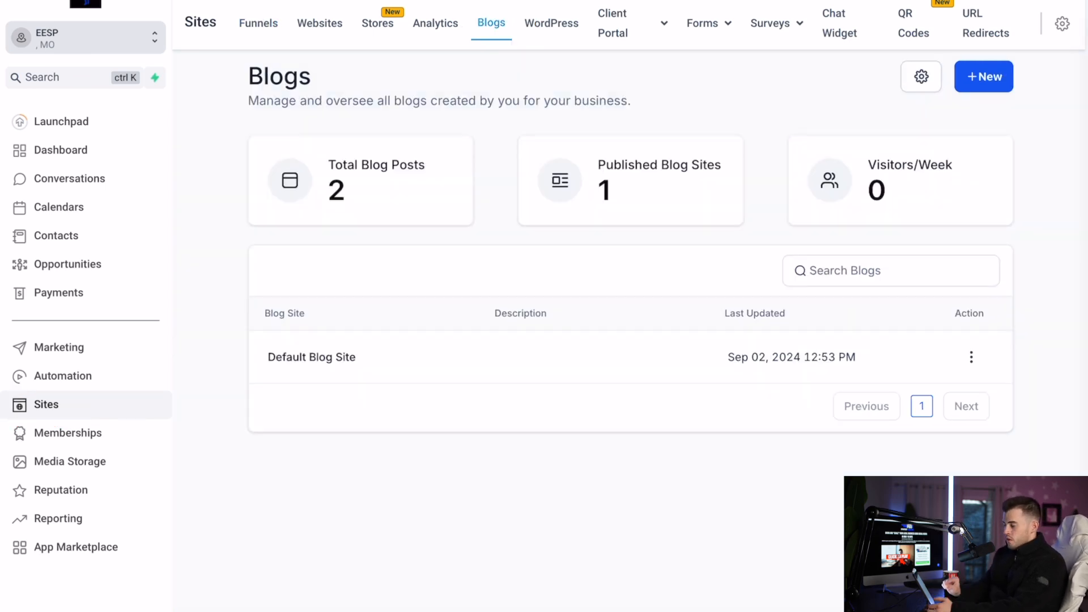